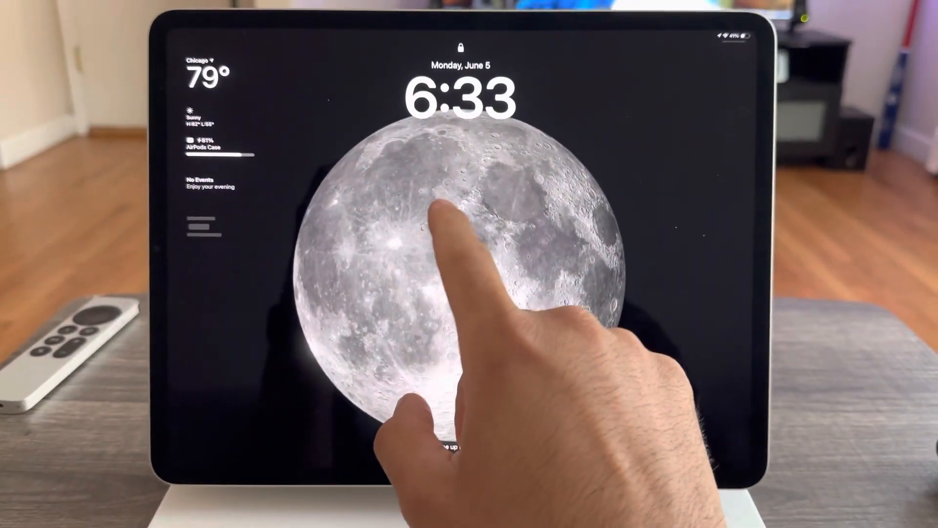
Step: Sleep and wake the iPad display, then launch Health from the widget home screen
{"action": "left_click", "coordinate": [461, 203]}
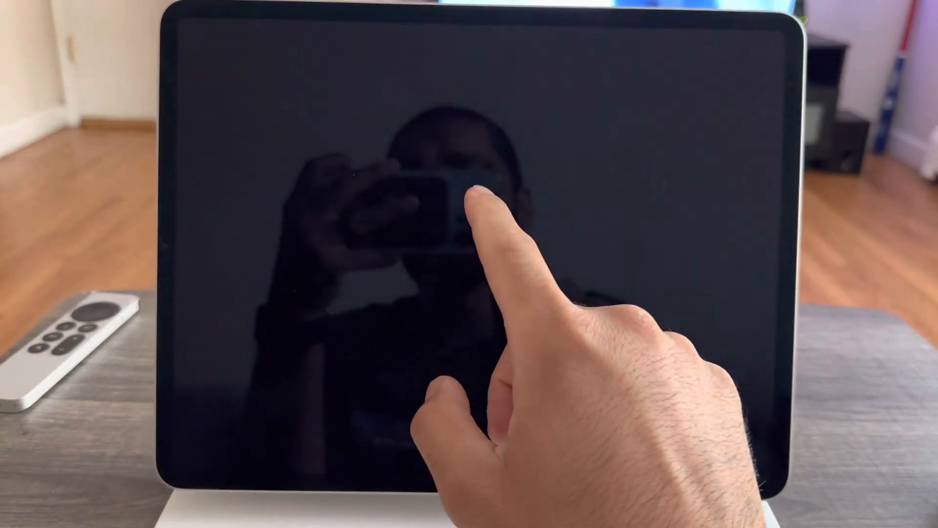
{"action": "left_click", "coordinate": [472, 197]}
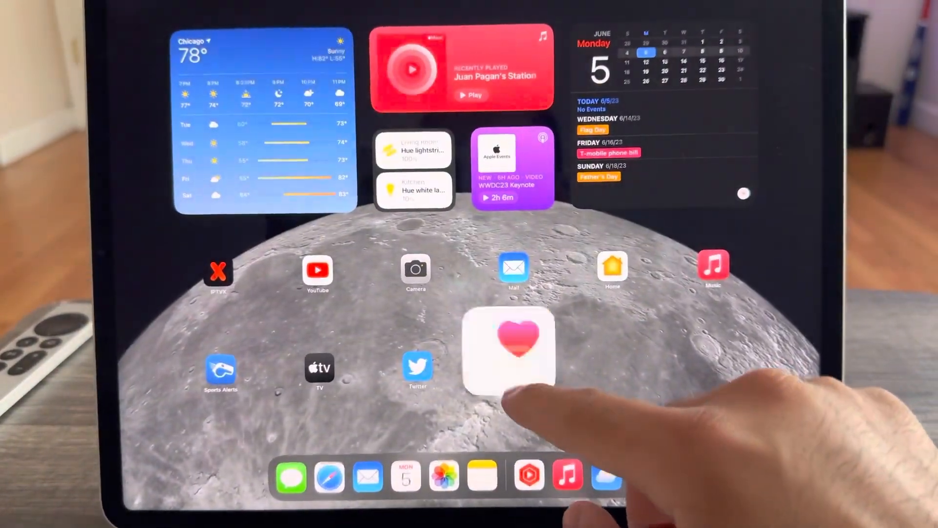
{"action": "left_click", "coordinate": [509, 352]}
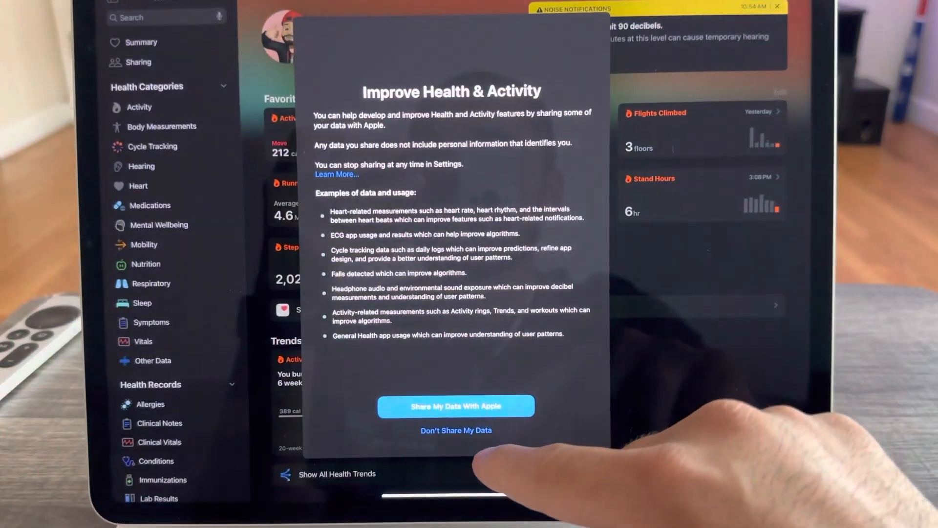